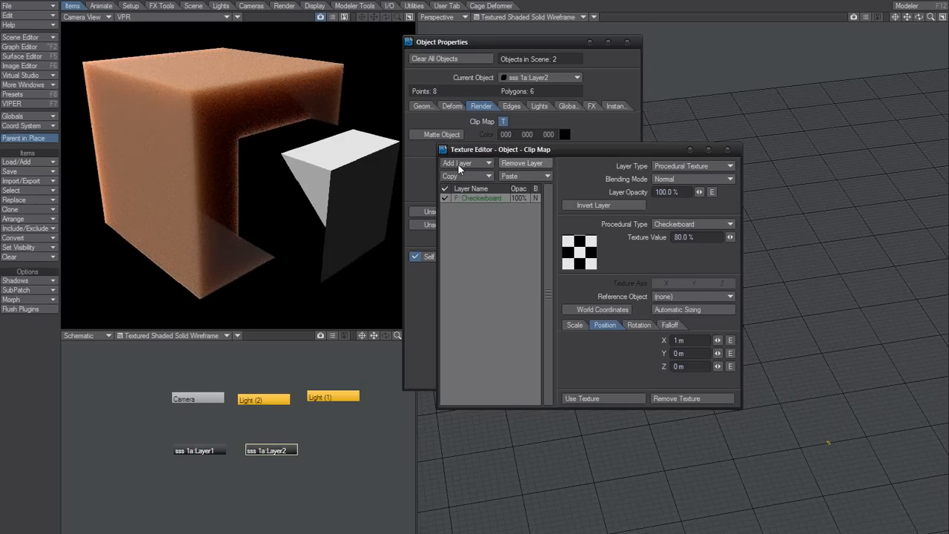
{"action": "mouse_move", "coordinate": [668, 342]}
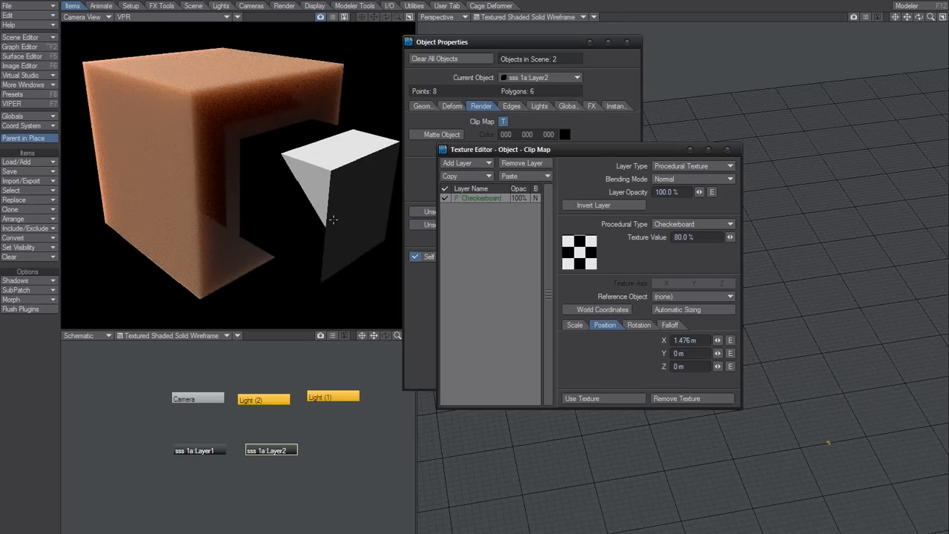
{"action": "mouse_move", "coordinate": [280, 238]}
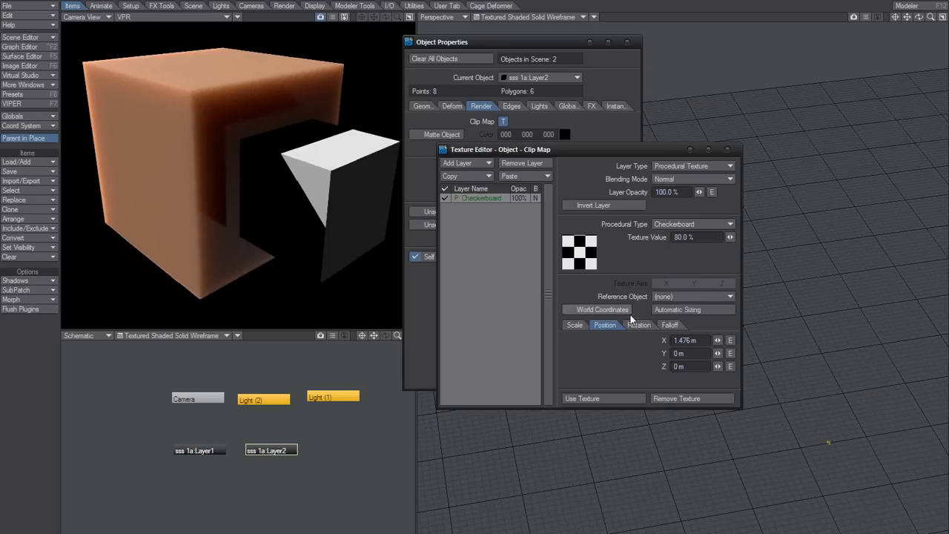
{"action": "mouse_move", "coordinate": [667, 361]}
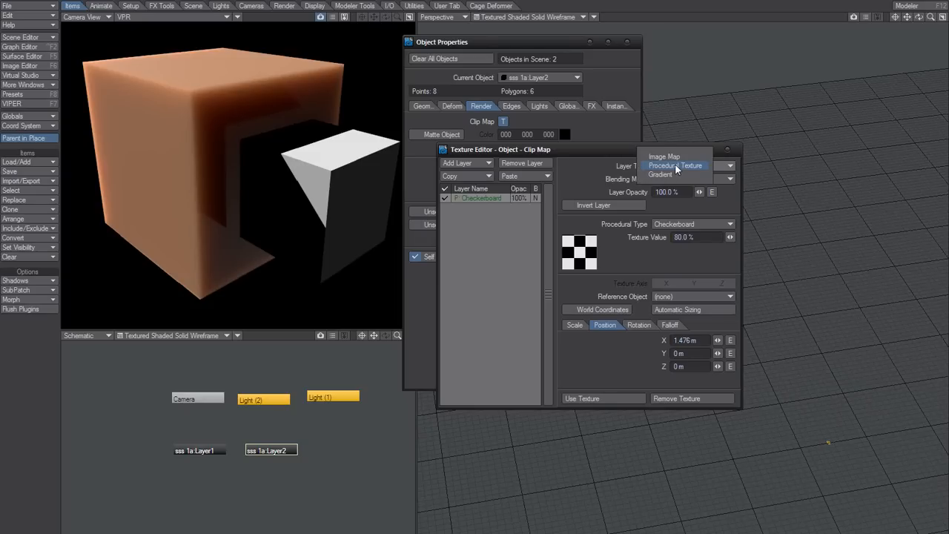
Keep the checkerboard clip layer a Procedural Texture and move the settings window aside.
{"action": "left_click", "coordinate": [675, 165]}
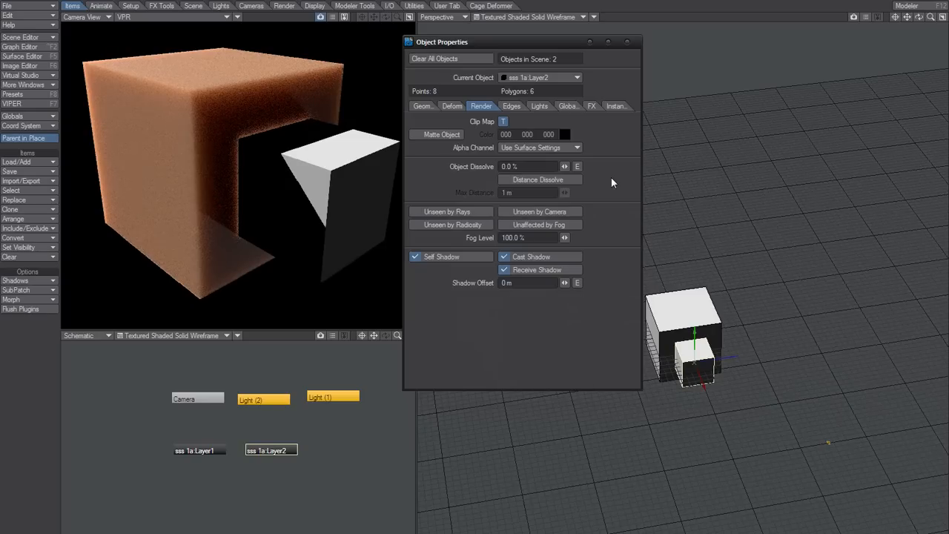
{"action": "left_click_drag", "start_coordinate": [442, 41], "coordinate": [468, 46]}
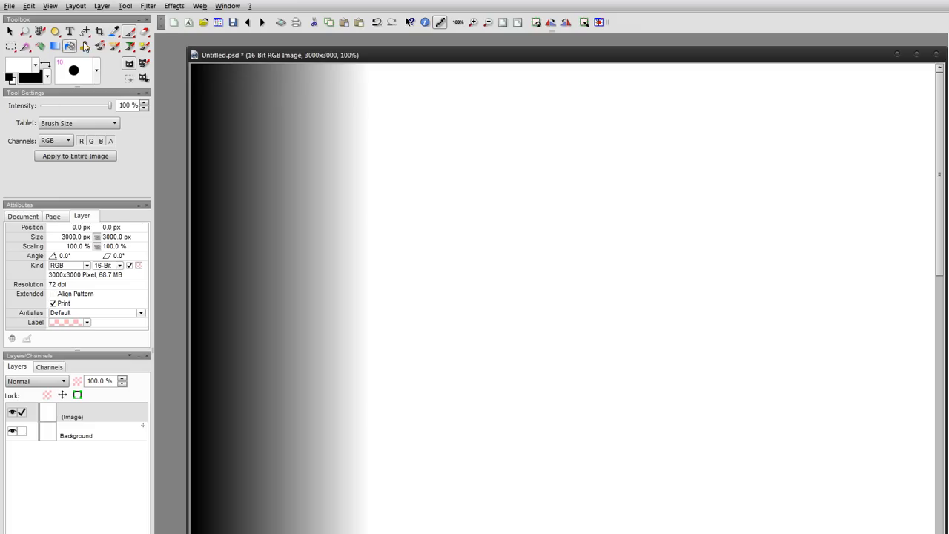
Apply Rasterize Image to the gradient with Gray mode, raster size 4, angle 25.
{"action": "left_click", "coordinate": [124, 5]}
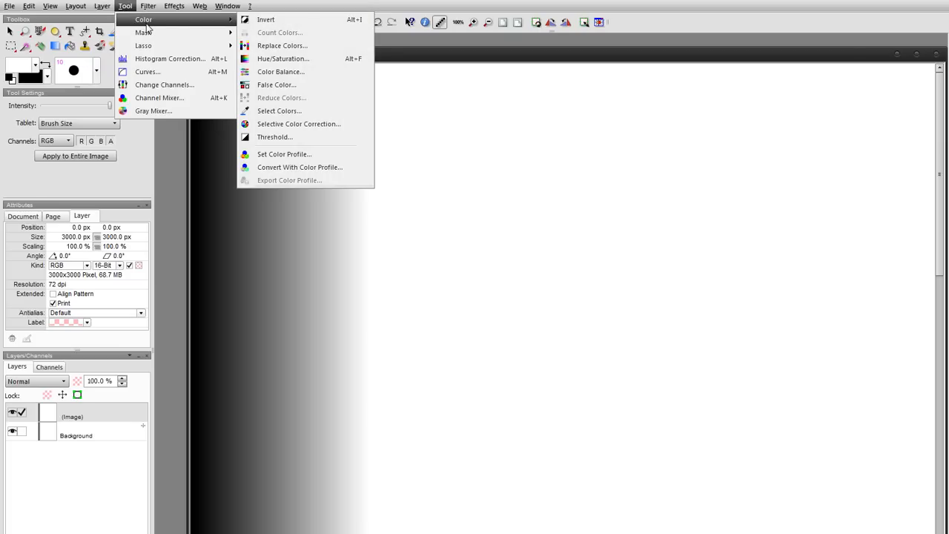
{"action": "left_click", "coordinate": [148, 6]}
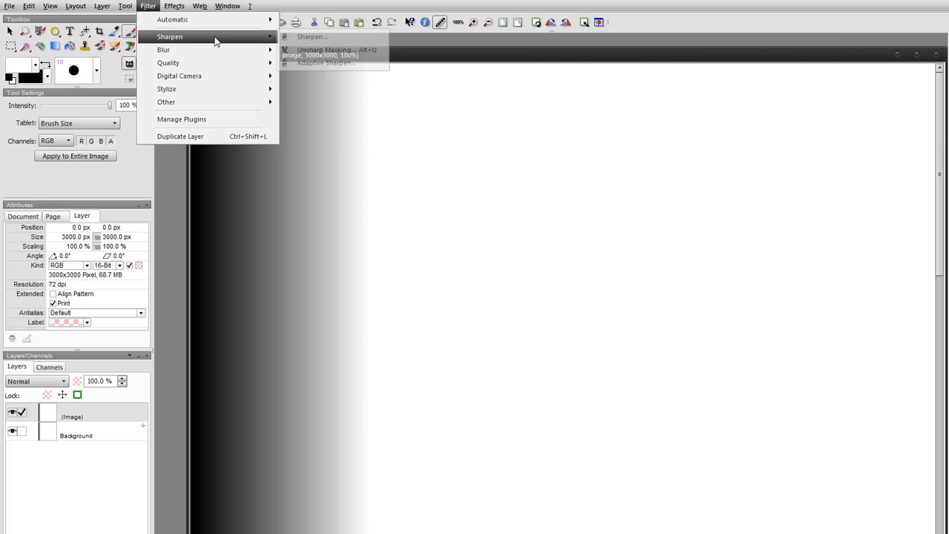
{"action": "left_click", "coordinate": [173, 6]}
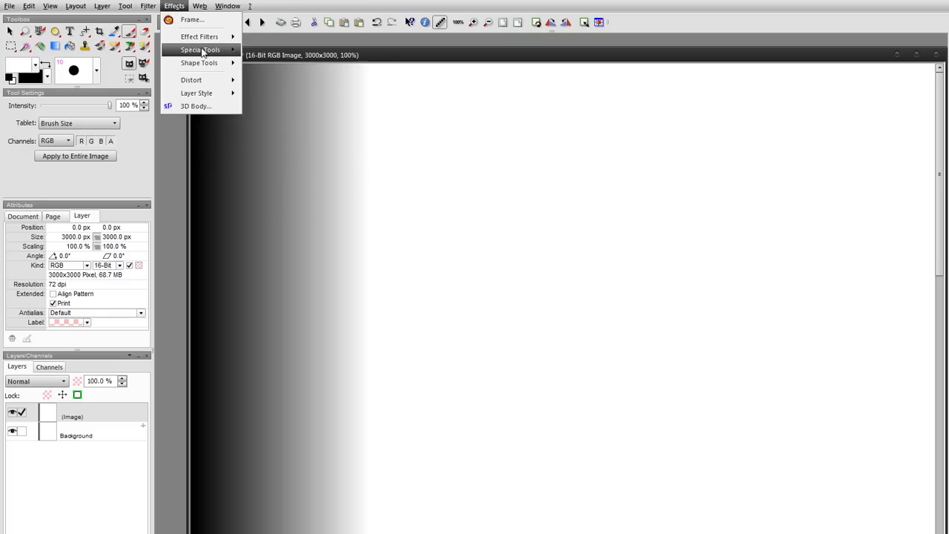
{"action": "left_click", "coordinate": [201, 50]}
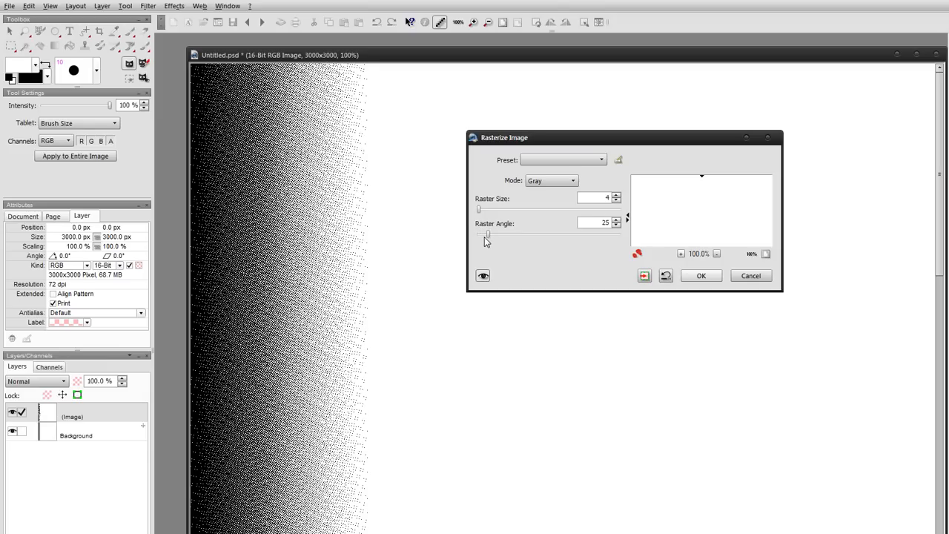
{"action": "left_click_drag", "start_coordinate": [480, 235], "coordinate": [489, 235]}
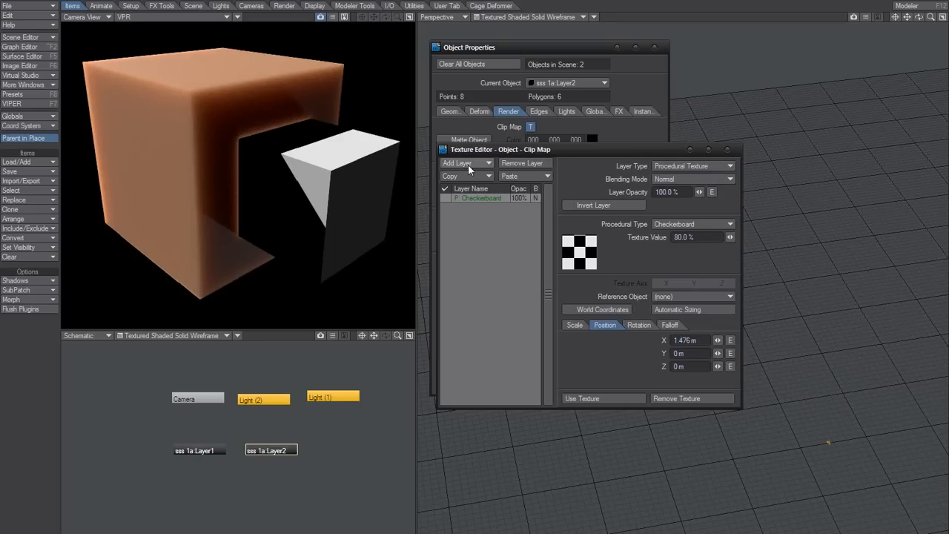
Add an inverted Raster.psd image map clip layer positioned at X 1 m.
{"action": "left_click", "coordinate": [457, 163]}
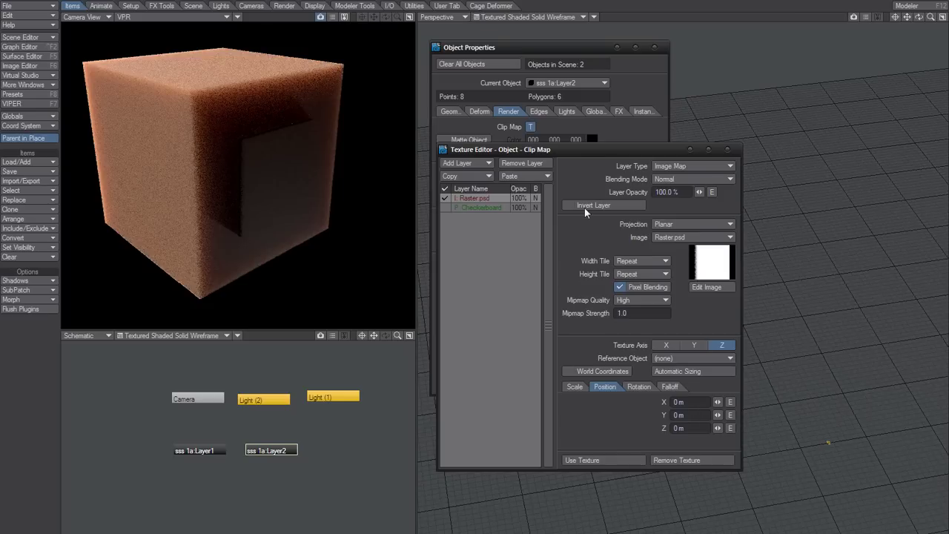
{"action": "left_click", "coordinate": [568, 204]}
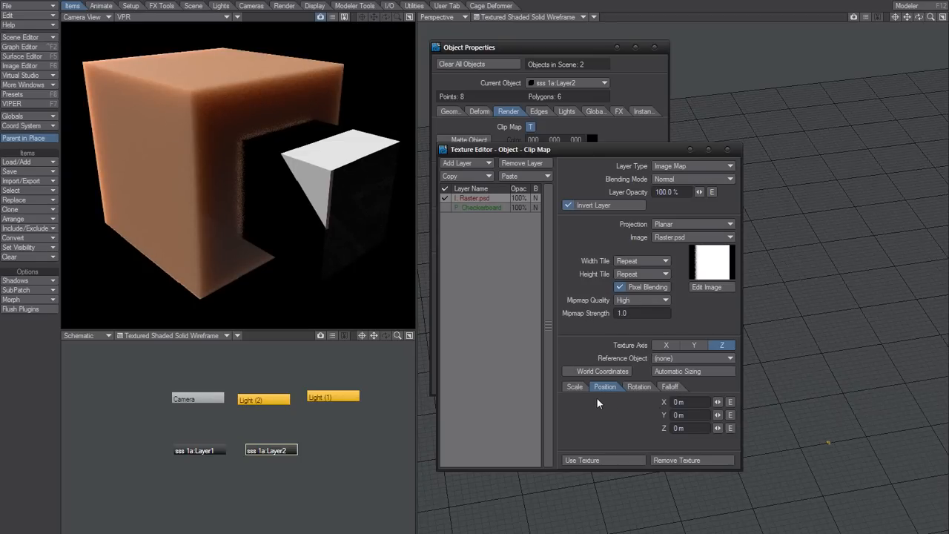
{"action": "left_click", "coordinate": [686, 402]}
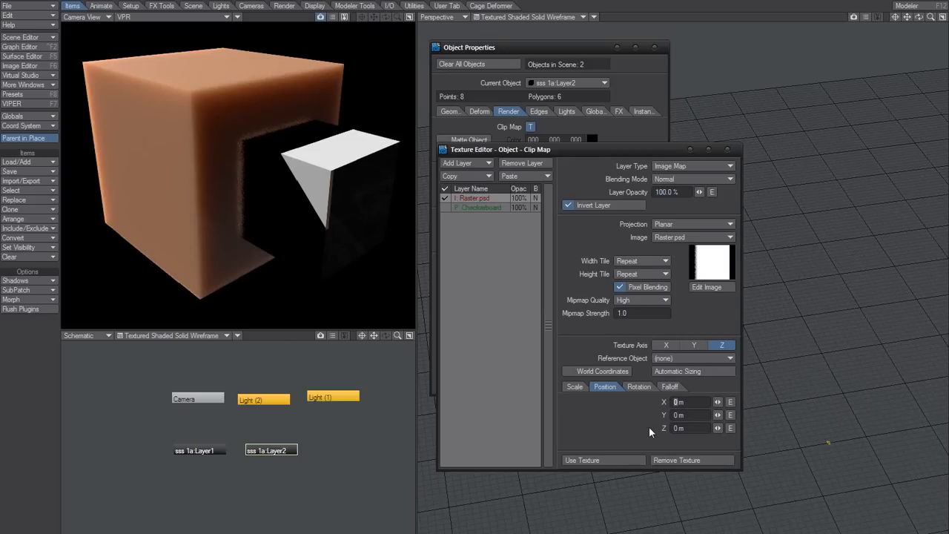
{"action": "mouse_move", "coordinate": [632, 417]}
{"action": "type", "text": "1"}
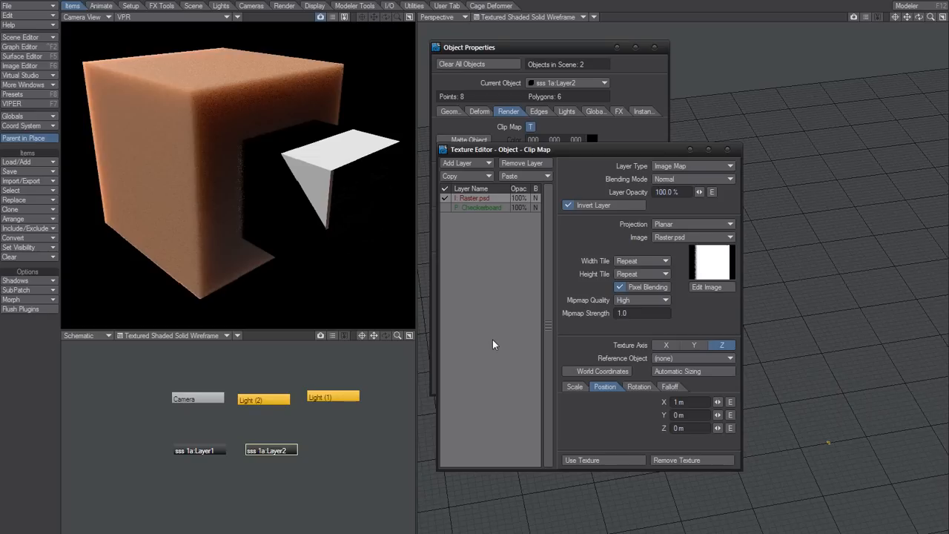
{"action": "mouse_move", "coordinate": [504, 323]}
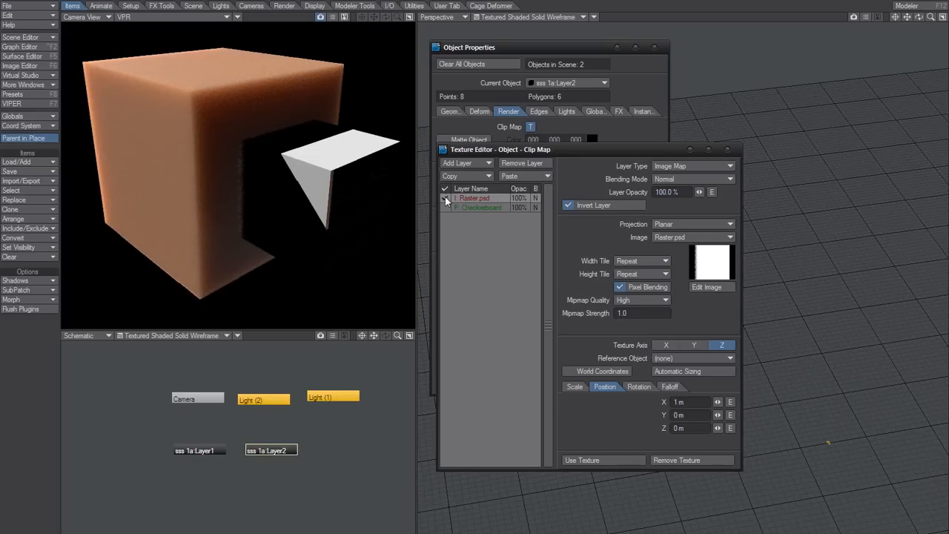
Toggle the Raster.psd and Checkerboard clip layers off and on to compare the cut-out.
{"action": "left_click", "coordinate": [445, 198]}
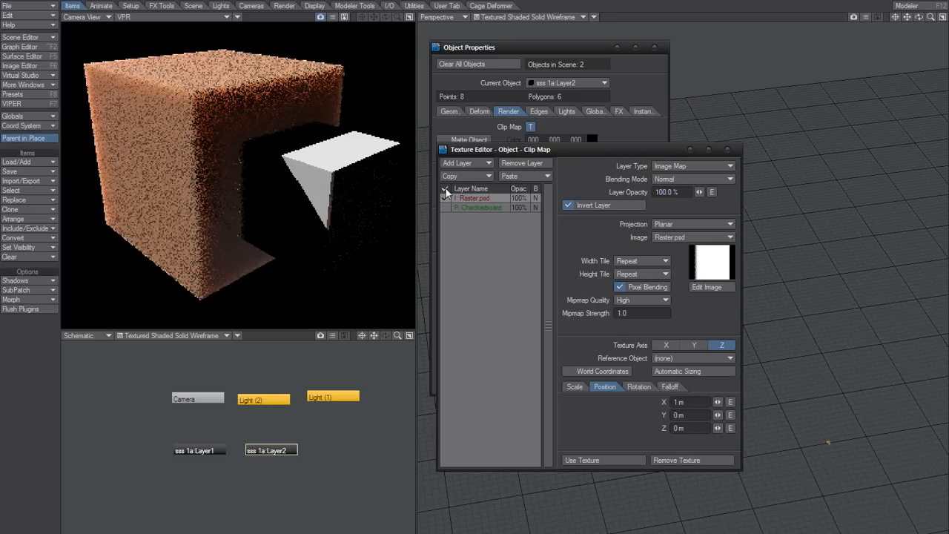
{"action": "left_click", "coordinate": [446, 198]}
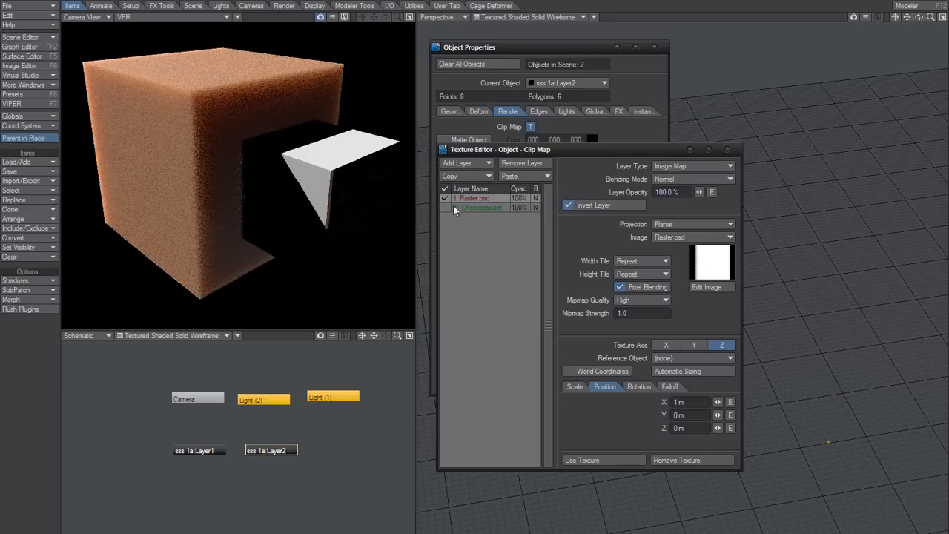
{"action": "left_click", "coordinate": [444, 208]}
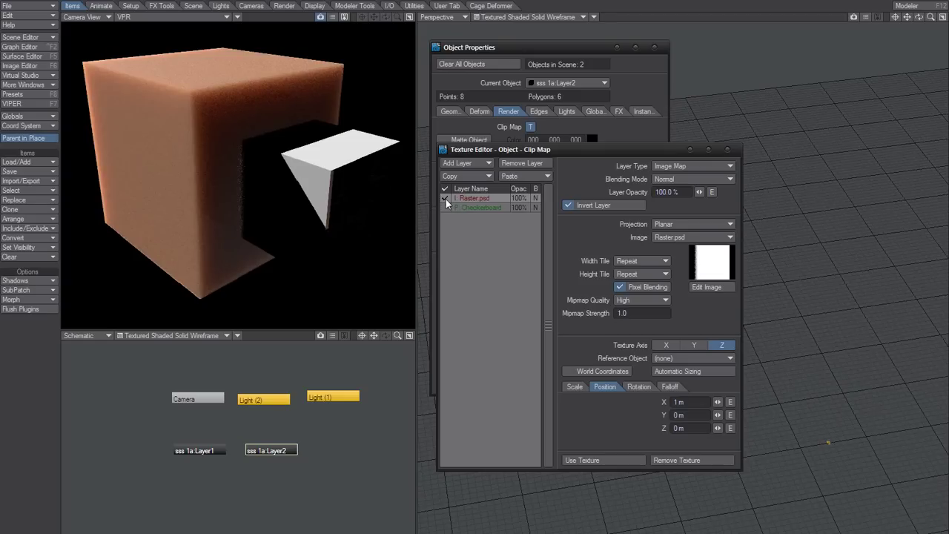
{"action": "left_click", "coordinate": [445, 198]}
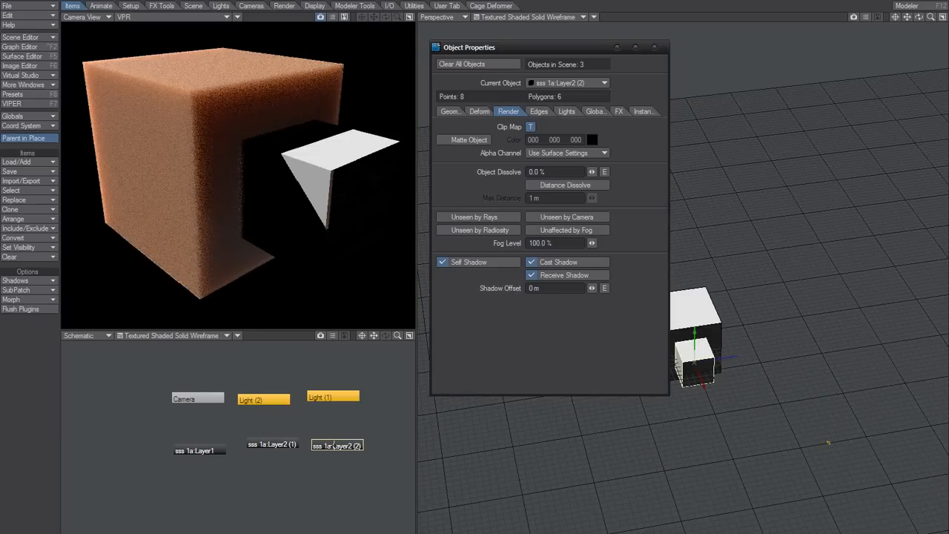
Tick Unseen by Rays for sss 1a:Layer2 (2), leaving it without a clip map.
{"action": "left_click", "coordinate": [530, 127]}
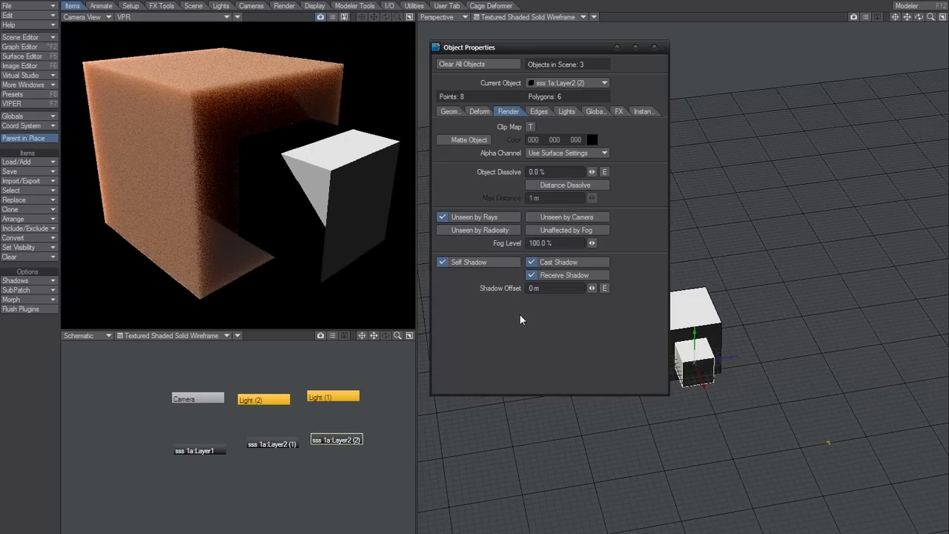
{"action": "mouse_move", "coordinate": [516, 322]}
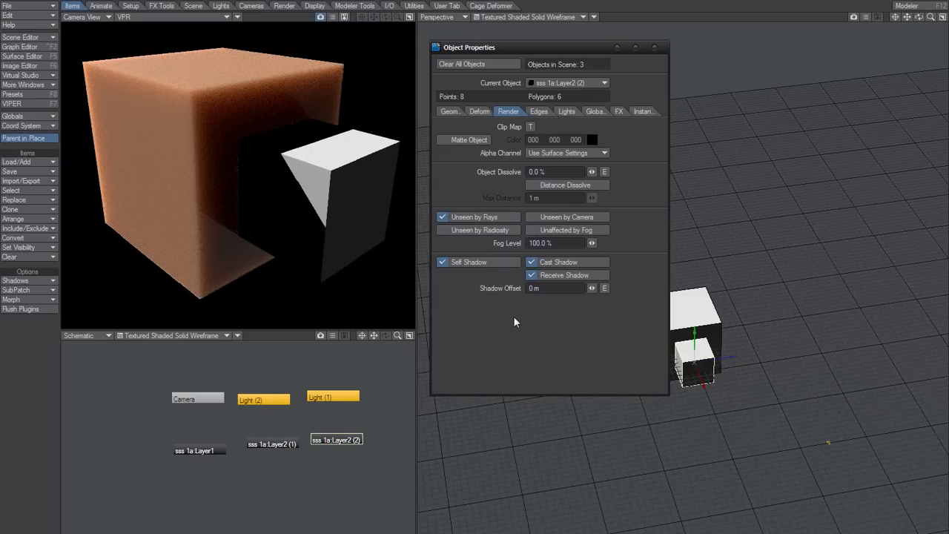
{"action": "mouse_move", "coordinate": [510, 326]}
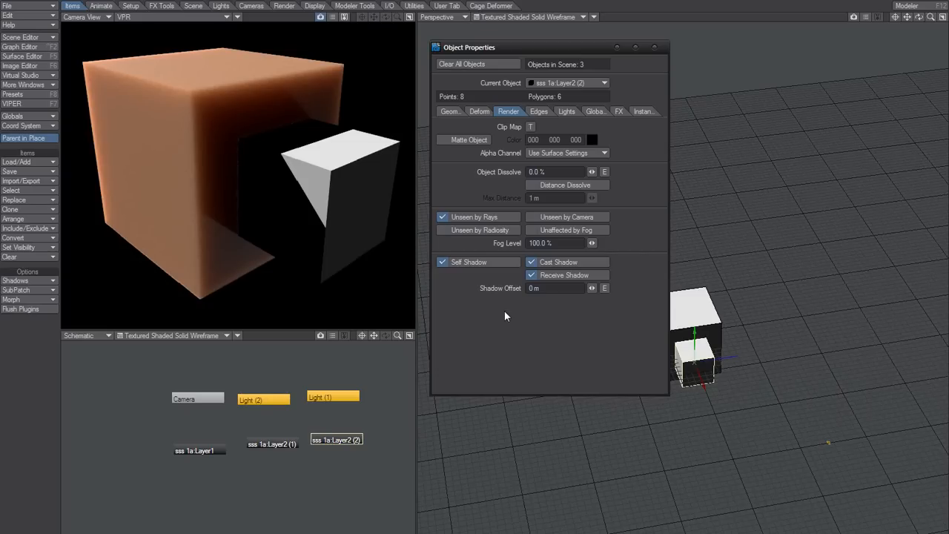
{"action": "mouse_move", "coordinate": [488, 262]}
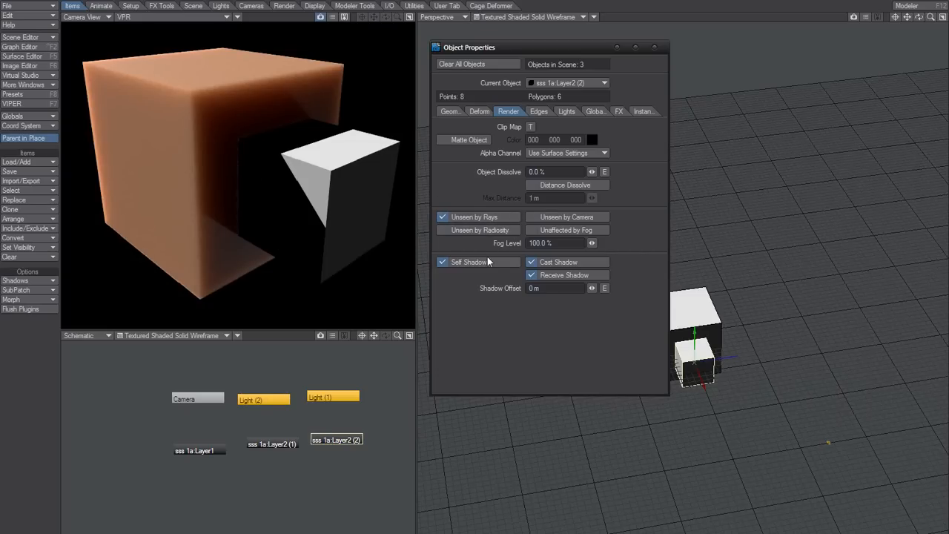
{"action": "mouse_move", "coordinate": [463, 248]}
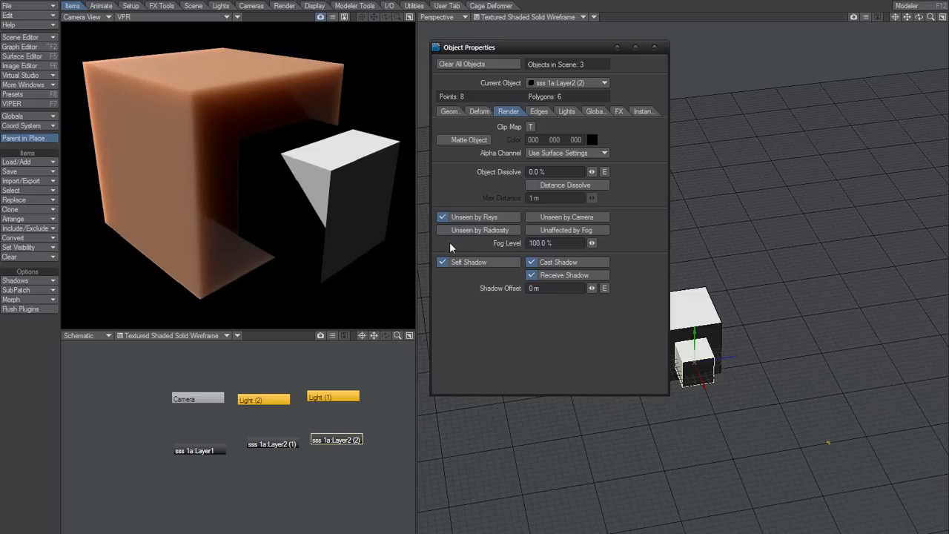
{"action": "mouse_move", "coordinate": [494, 194]}
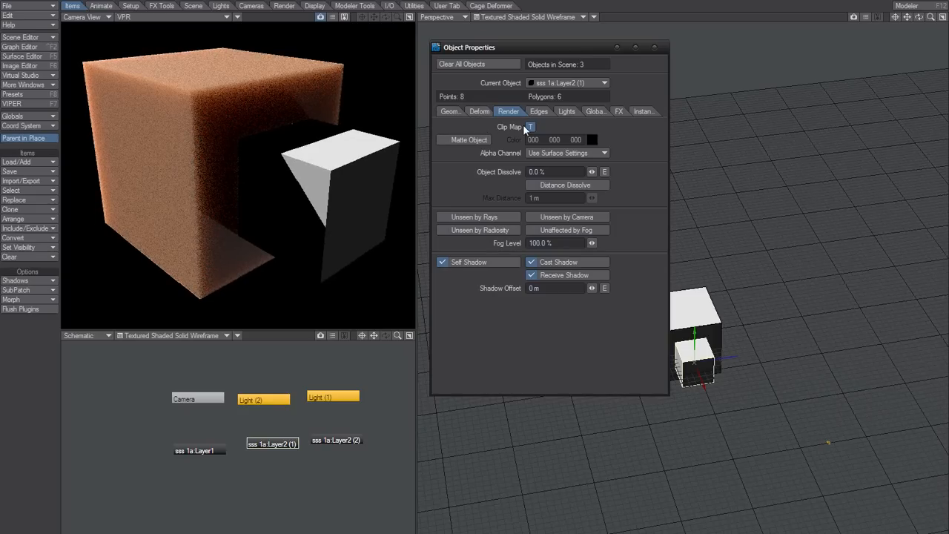
Move the first clone's Checkerboard clip layer above Raster.psd and inspect its scale and position.
{"action": "left_click", "coordinate": [530, 127]}
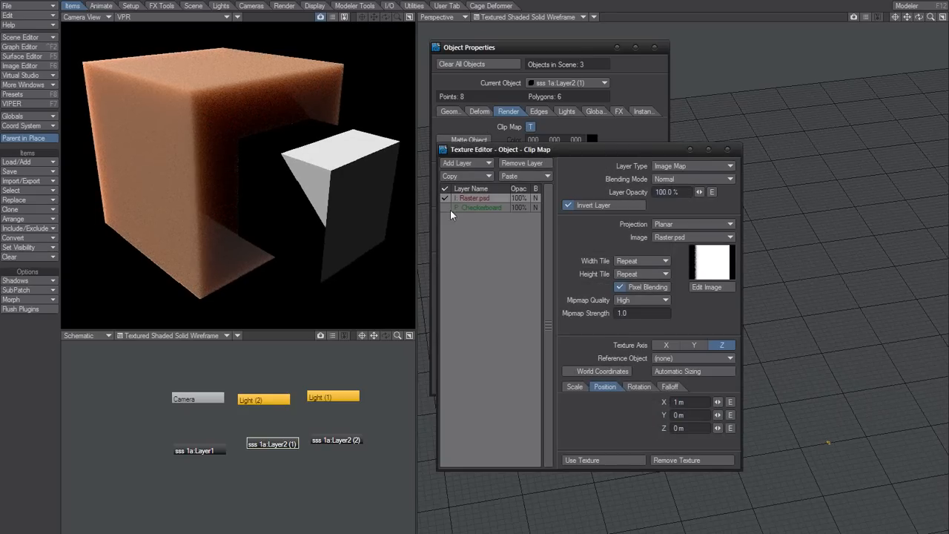
{"action": "left_click", "coordinate": [480, 207]}
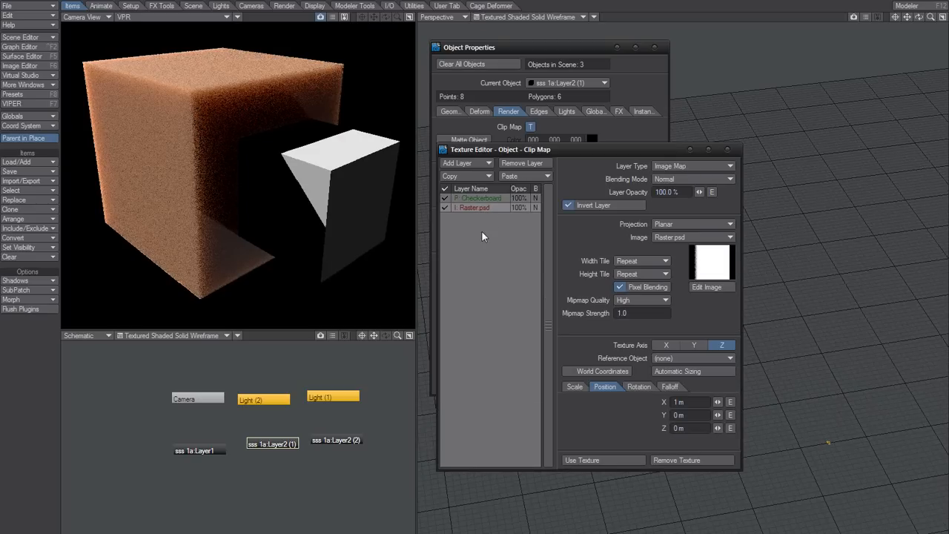
{"action": "left_click", "coordinate": [574, 386]}
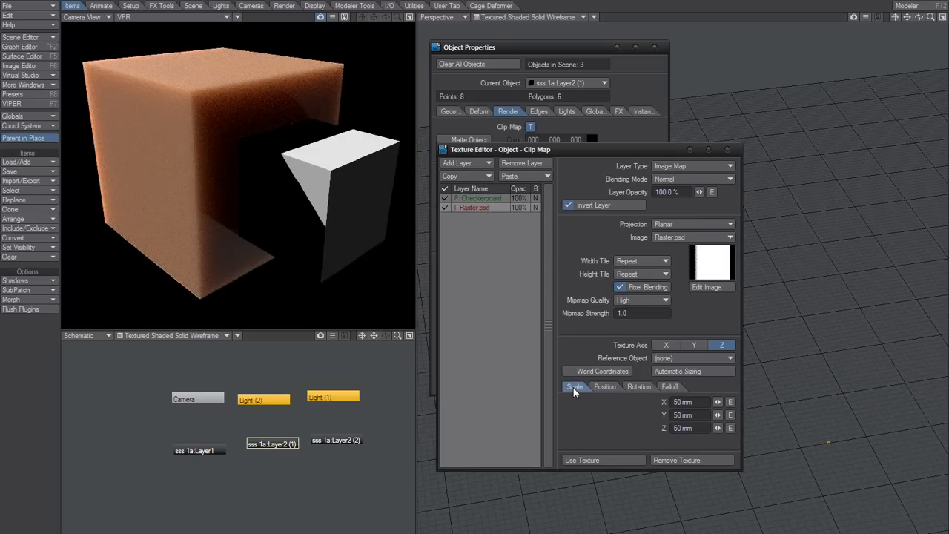
{"action": "left_click", "coordinate": [604, 386]}
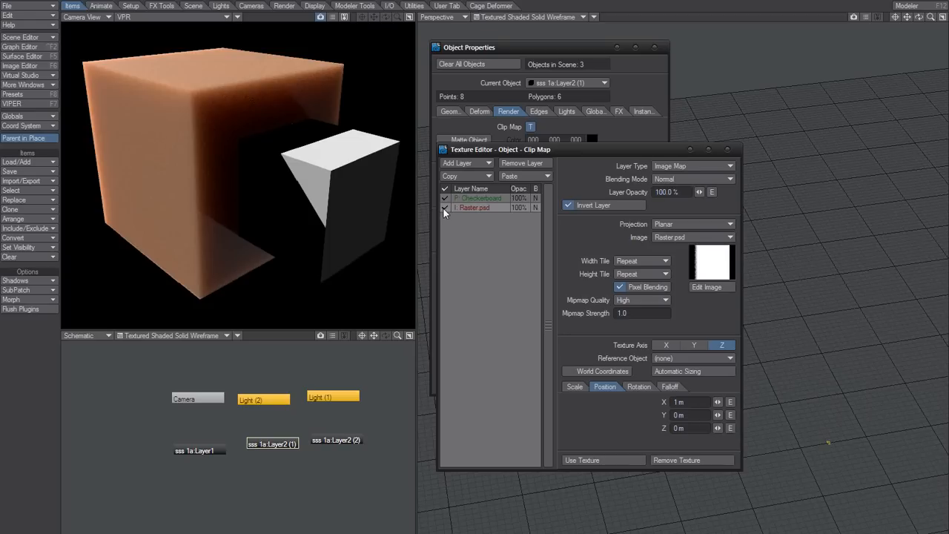
{"action": "left_click", "coordinate": [478, 198]}
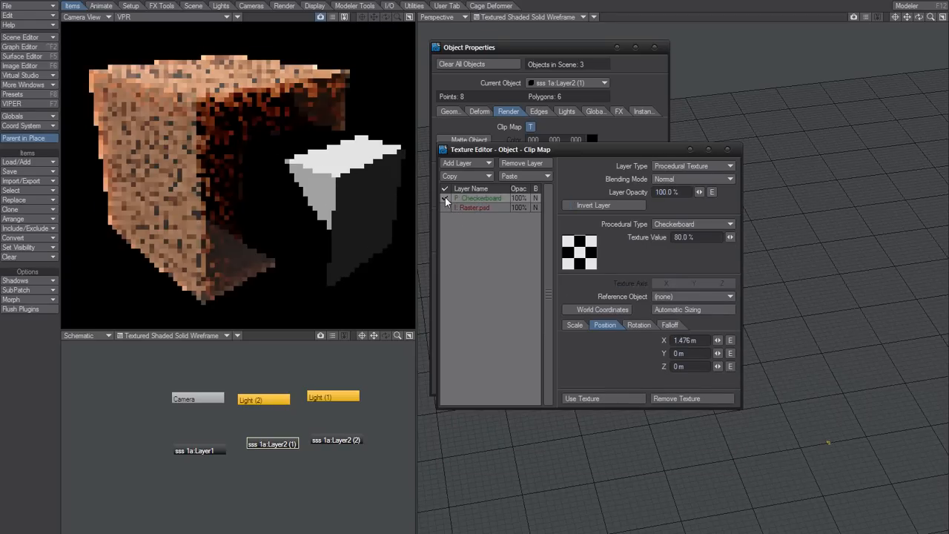
{"action": "left_click", "coordinate": [445, 198]}
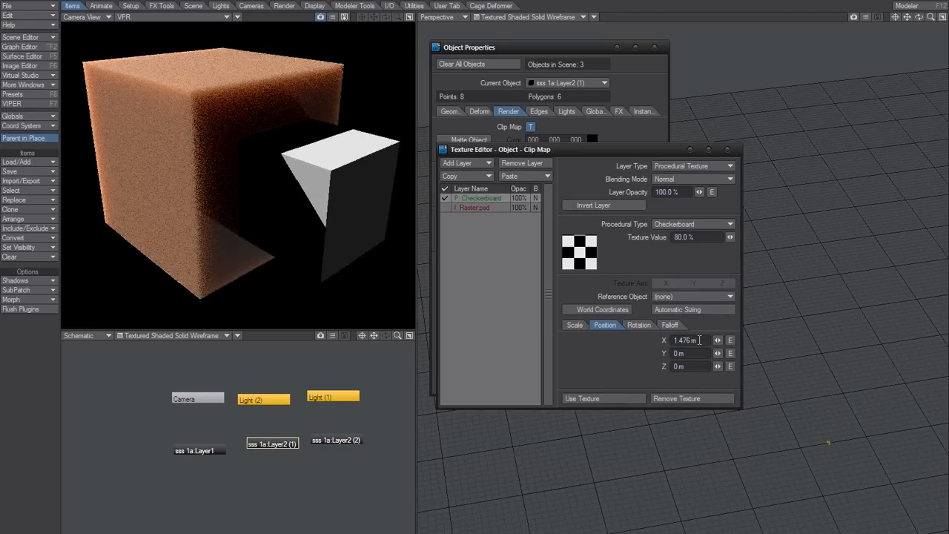
Set the Checkerboard layer's X position to 1.5 m.
{"action": "triple_click", "coordinate": [688, 340]}
{"action": "type", "text": "1"}
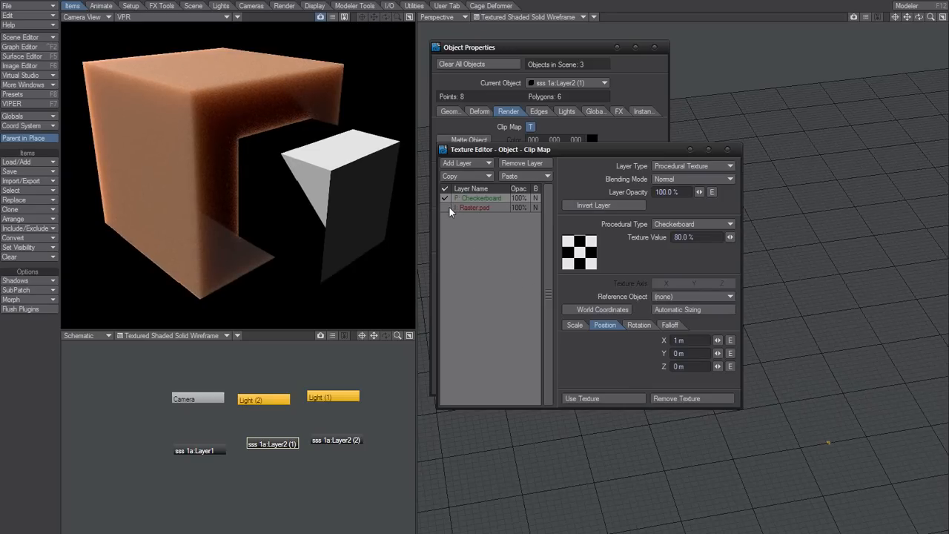
{"action": "left_click_drag", "start_coordinate": [500, 149], "coordinate": [603, 328]}
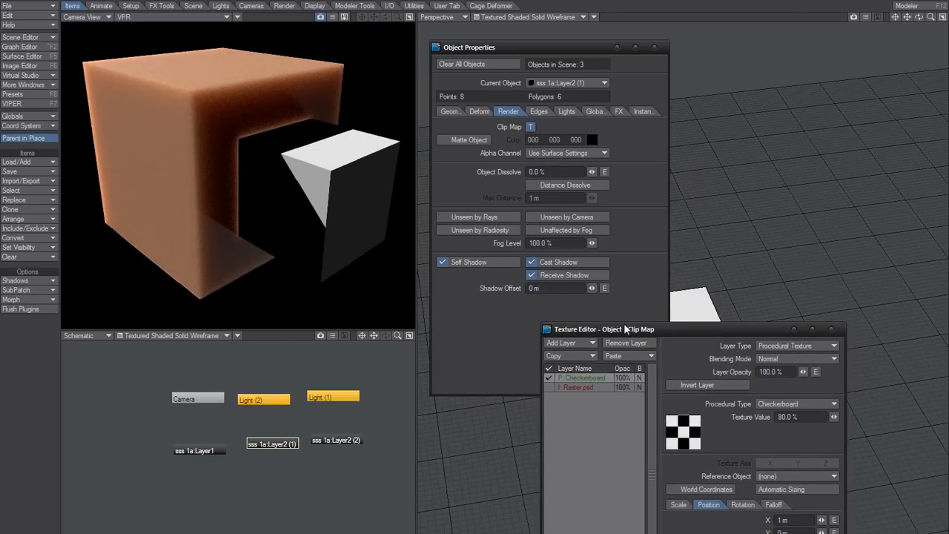
{"action": "left_click_drag", "start_coordinate": [593, 329], "coordinate": [504, 171]}
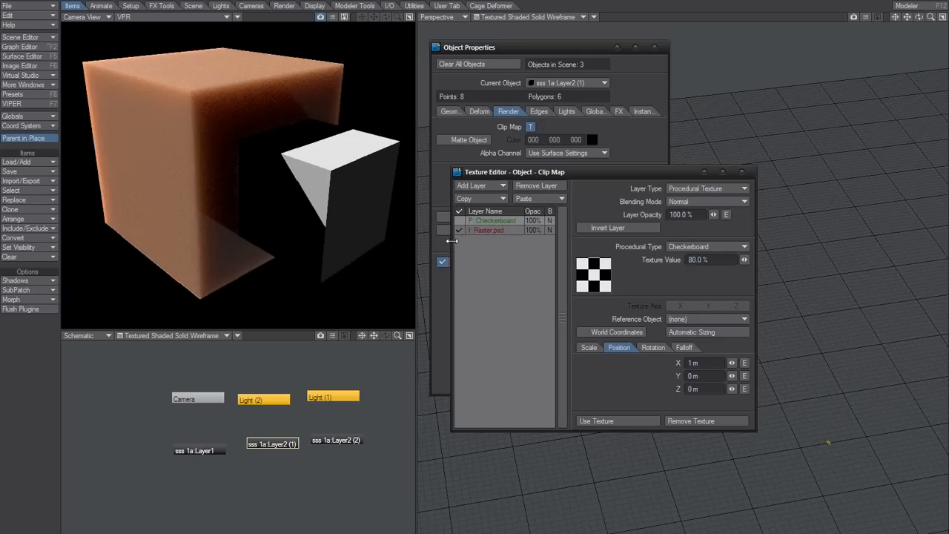
{"action": "left_click", "coordinate": [459, 230]}
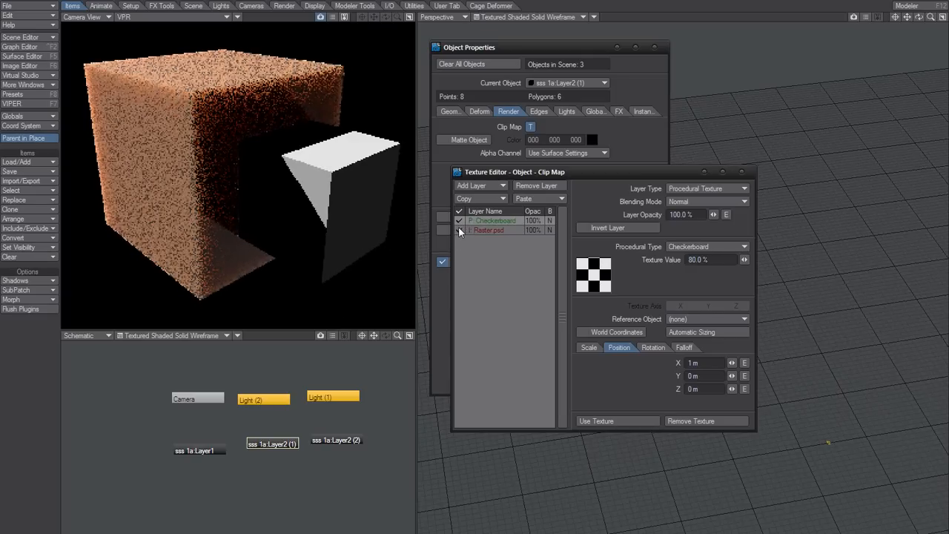
{"action": "left_click", "coordinate": [488, 230]}
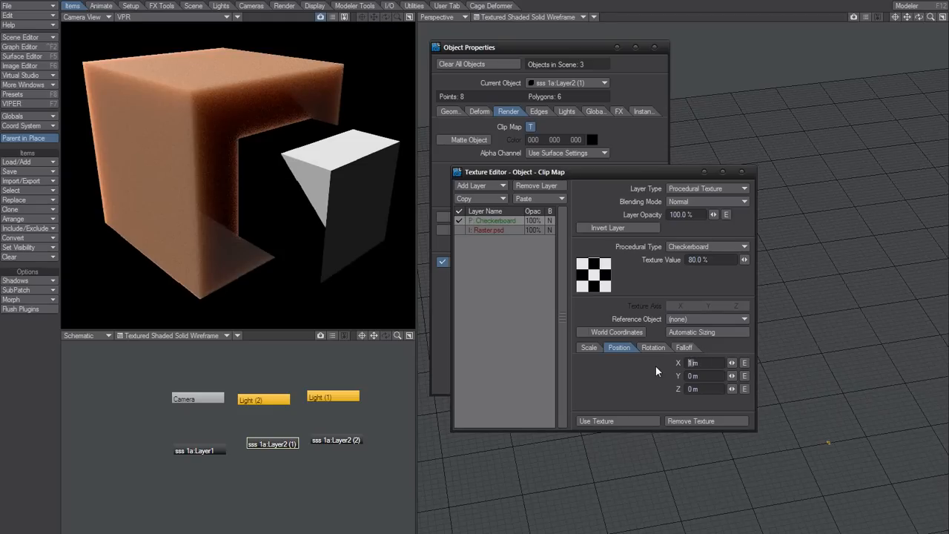
{"action": "mouse_move", "coordinate": [641, 366]}
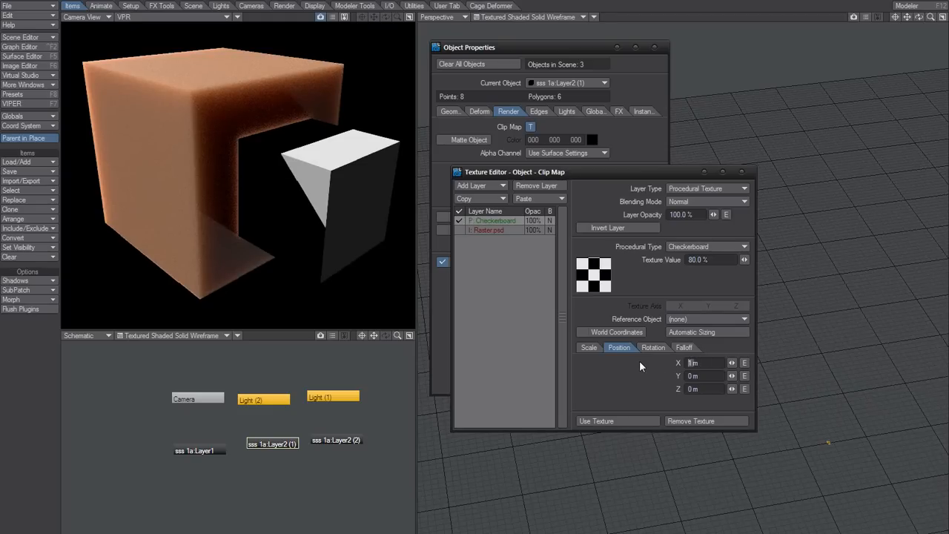
{"action": "type", "text": "1.5"}
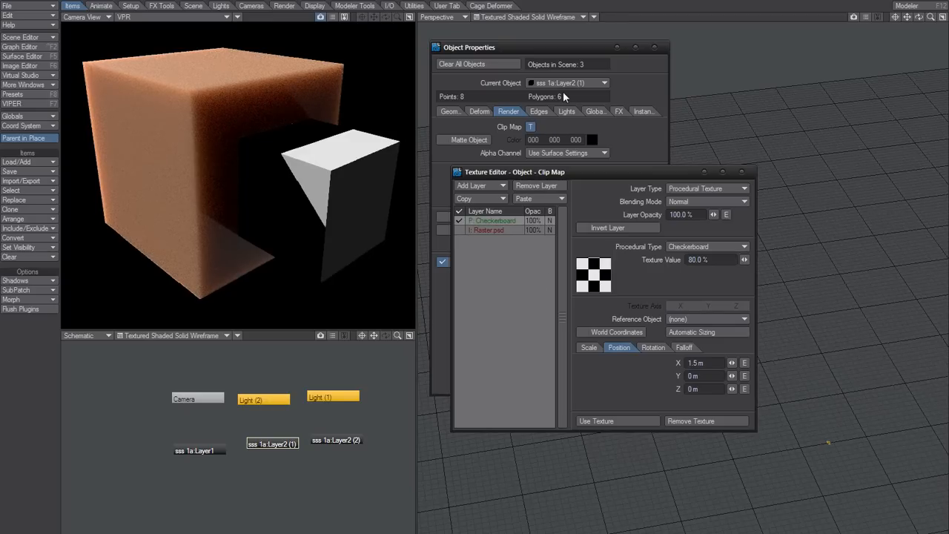
Select sss 1a:Layer2 (2), leave Unseen by Rays on, and reopen the clip map settings.
{"action": "left_click", "coordinate": [336, 438]}
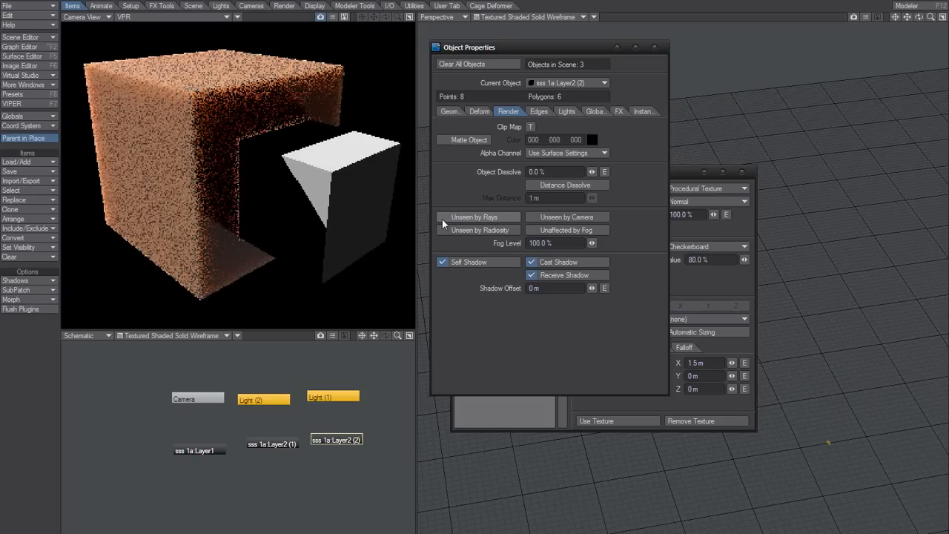
{"action": "left_click", "coordinate": [443, 216]}
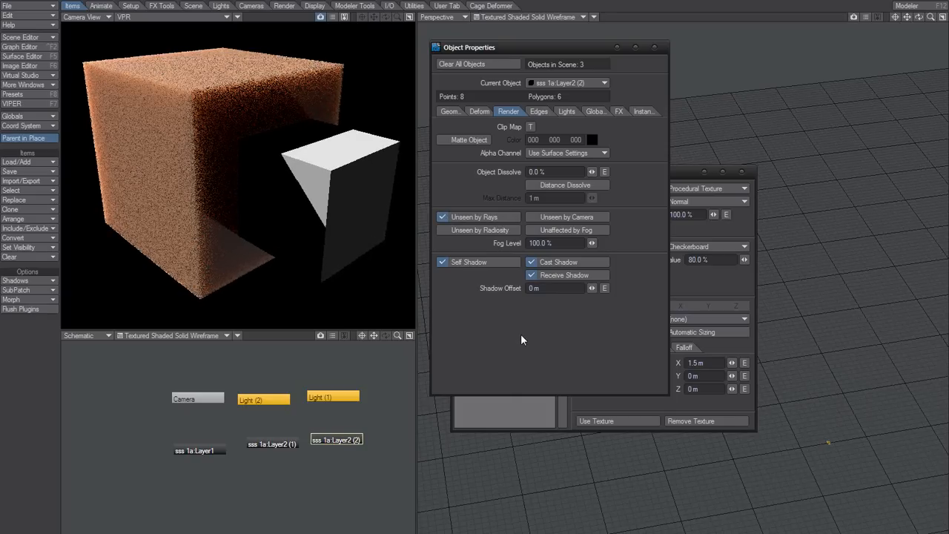
{"action": "left_click", "coordinate": [443, 217]}
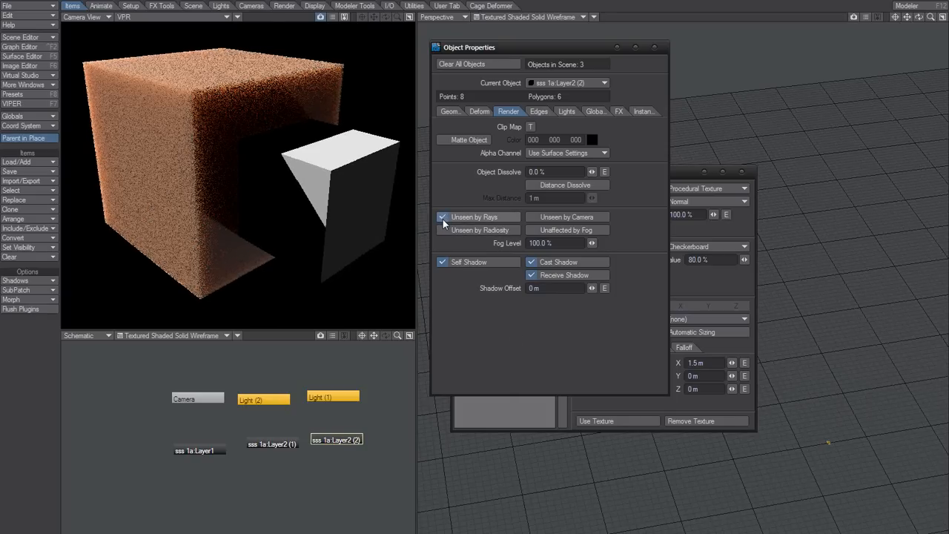
{"action": "left_click", "coordinate": [442, 216]}
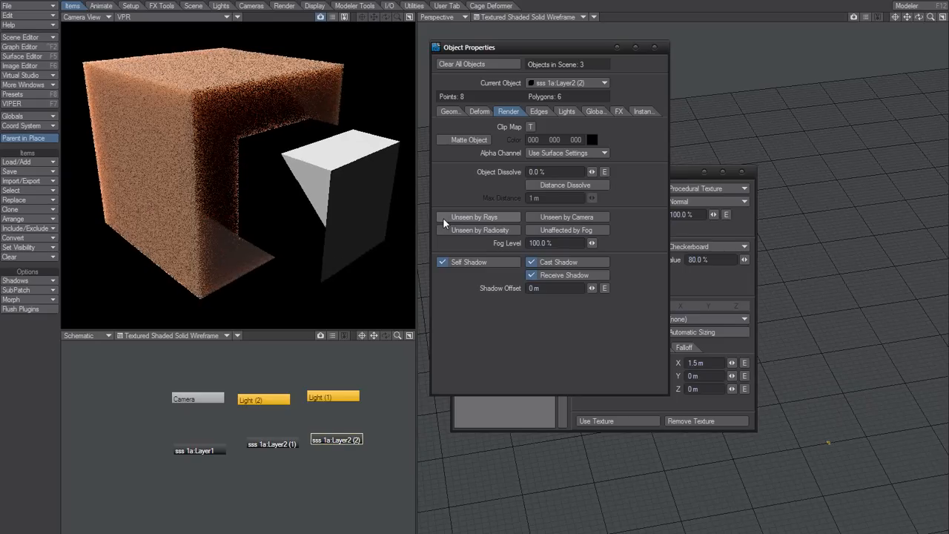
{"action": "left_click", "coordinate": [442, 217]}
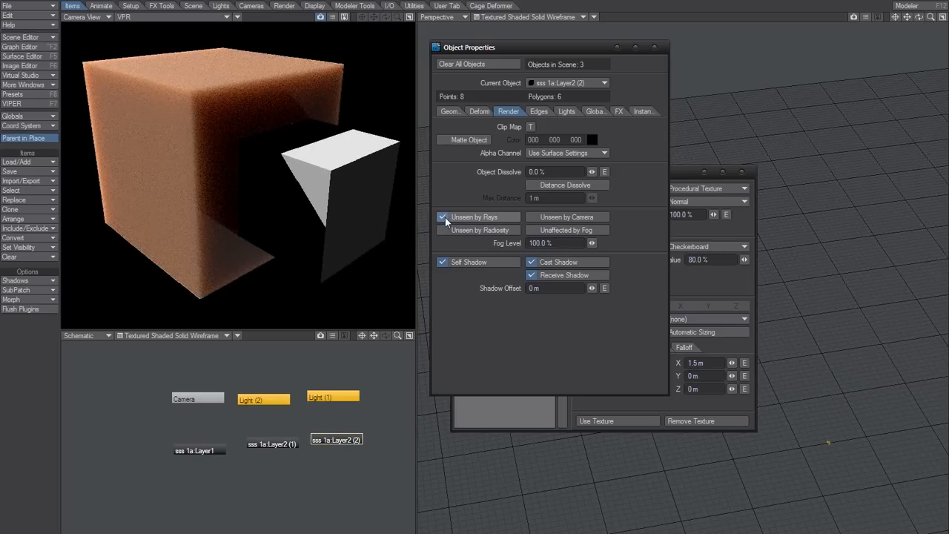
{"action": "left_click", "coordinate": [443, 216]}
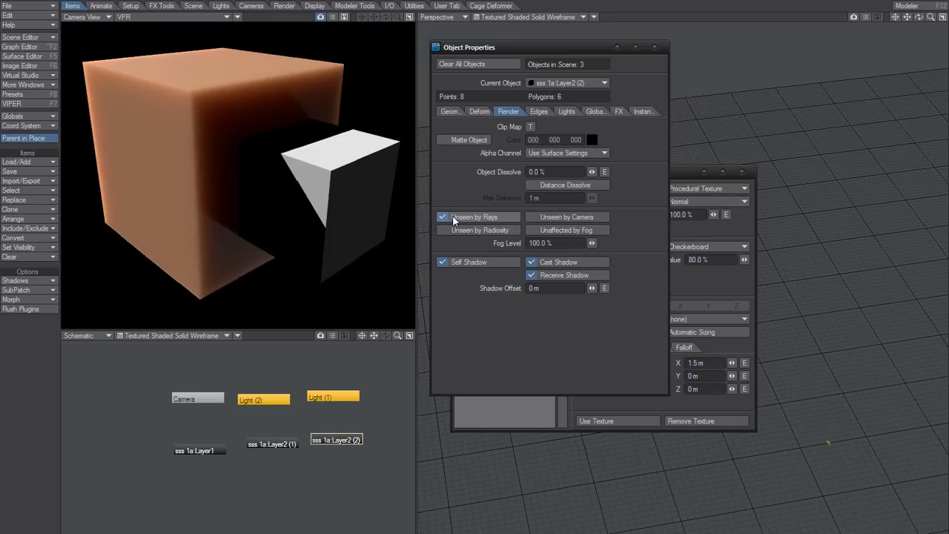
{"action": "left_click", "coordinate": [530, 126]}
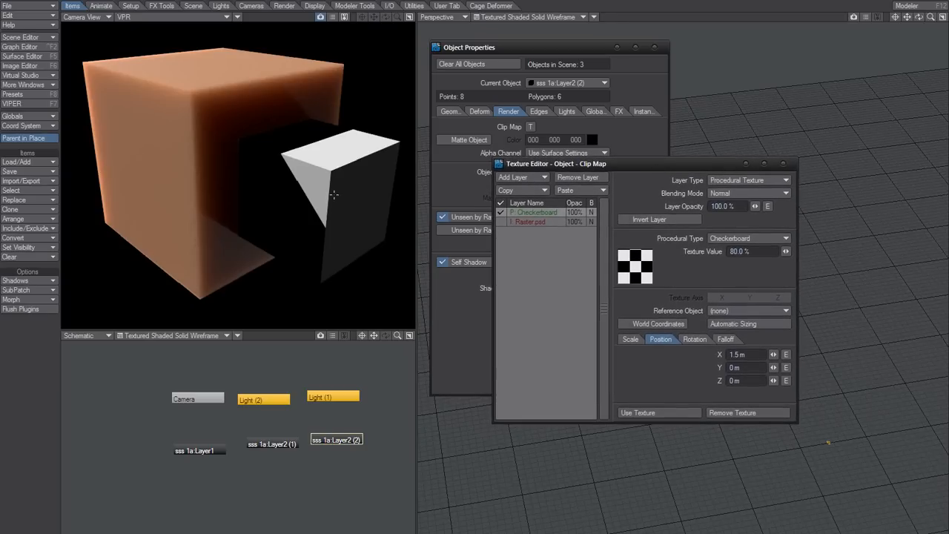
{"action": "mouse_move", "coordinate": [324, 174]}
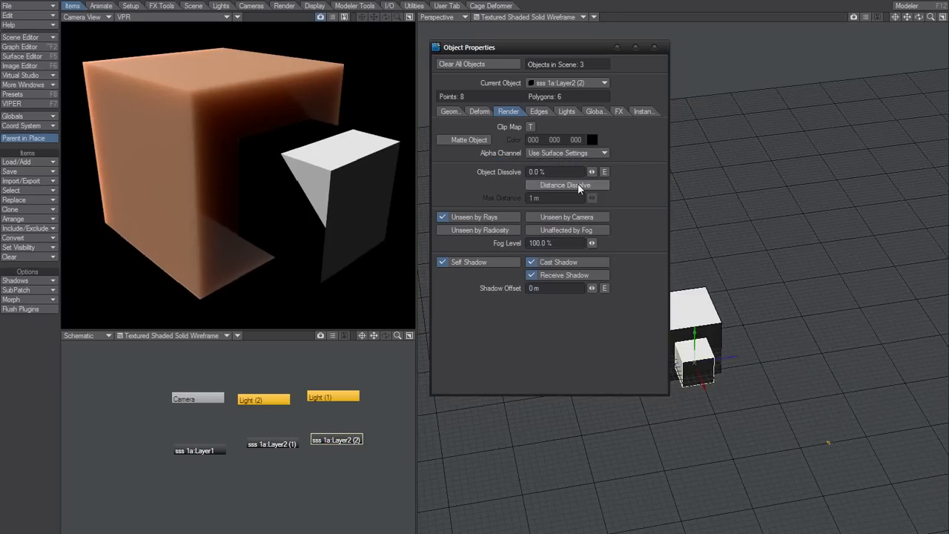
{"action": "mouse_move", "coordinate": [477, 160]}
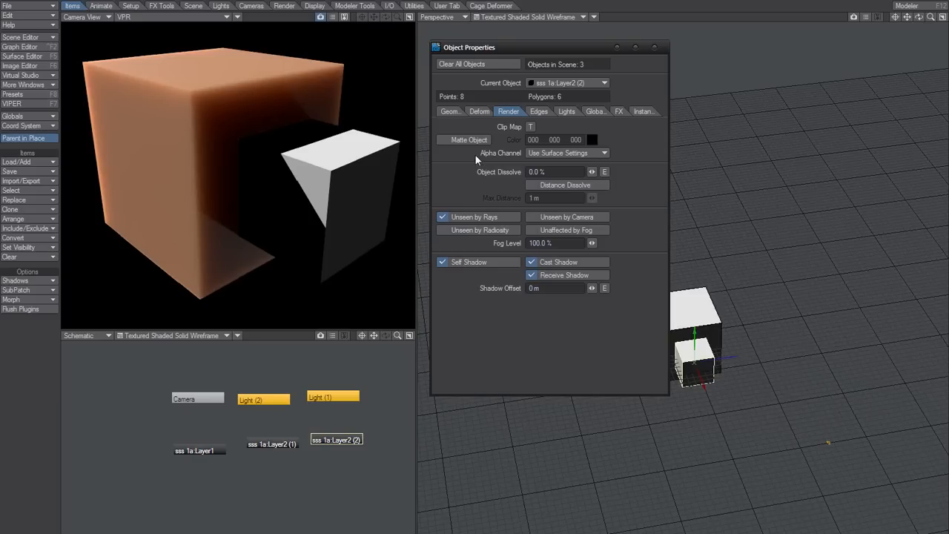
Copy the orange Box surface in the Surface Editor for pasting onto Box2.
{"action": "left_click", "coordinate": [22, 55]}
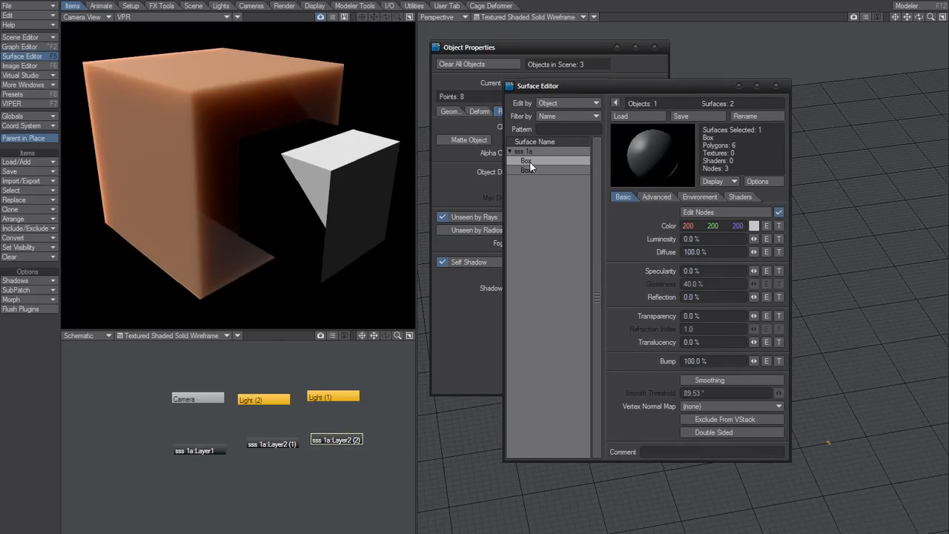
{"action": "right_click", "coordinate": [527, 170]}
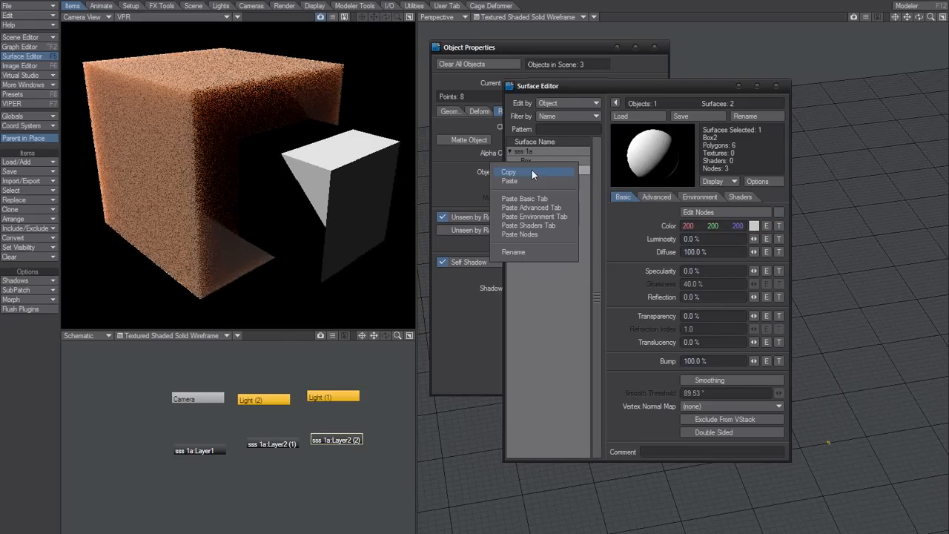
{"action": "left_click", "coordinate": [509, 172]}
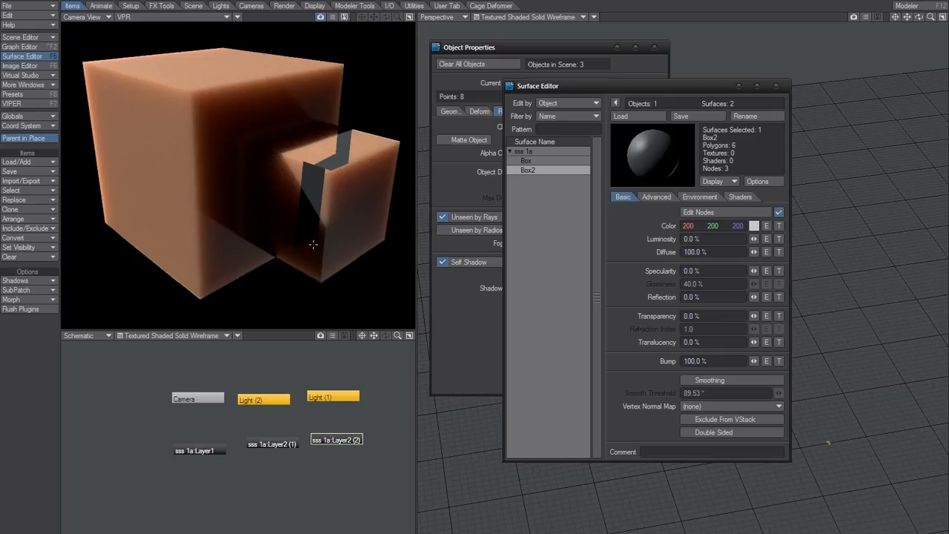
{"action": "mouse_move", "coordinate": [303, 252]}
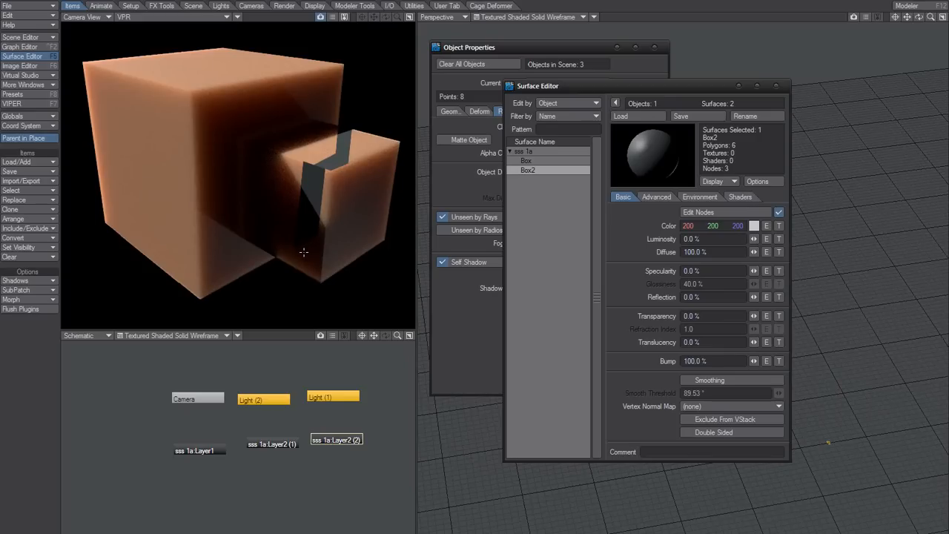
{"action": "mouse_move", "coordinate": [560, 198]}
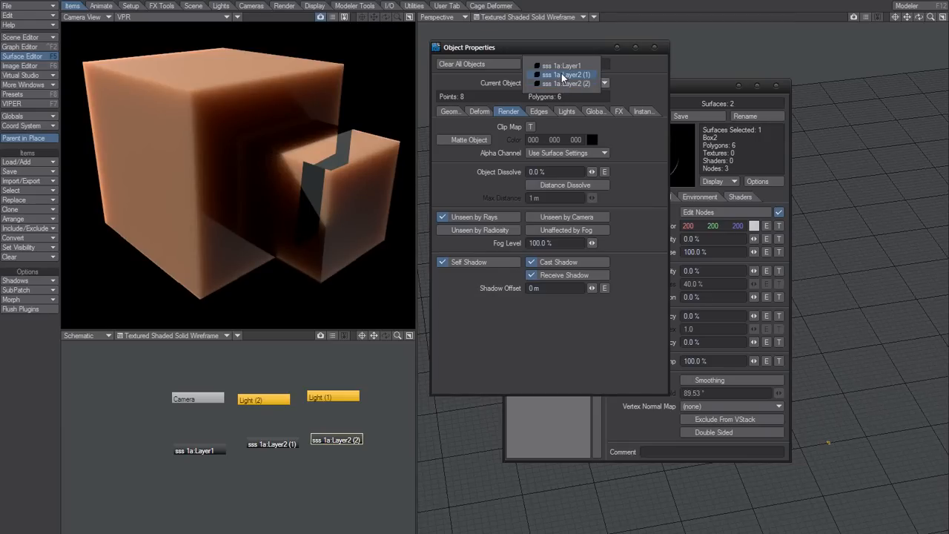
Select sss 1a:Layer2 (1), toggle its Checkerboard clip layer, and apply the clip map.
{"action": "left_click", "coordinate": [567, 74]}
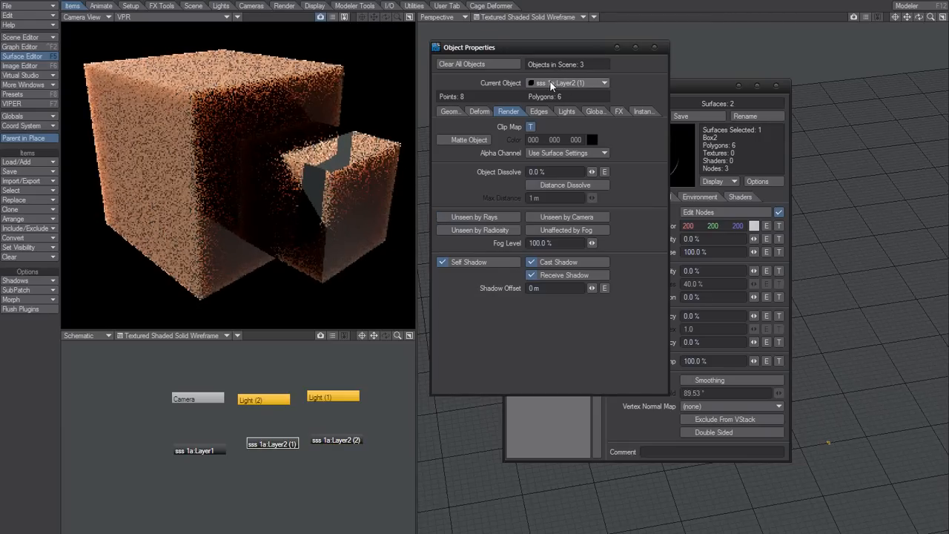
{"action": "left_click", "coordinate": [530, 126]}
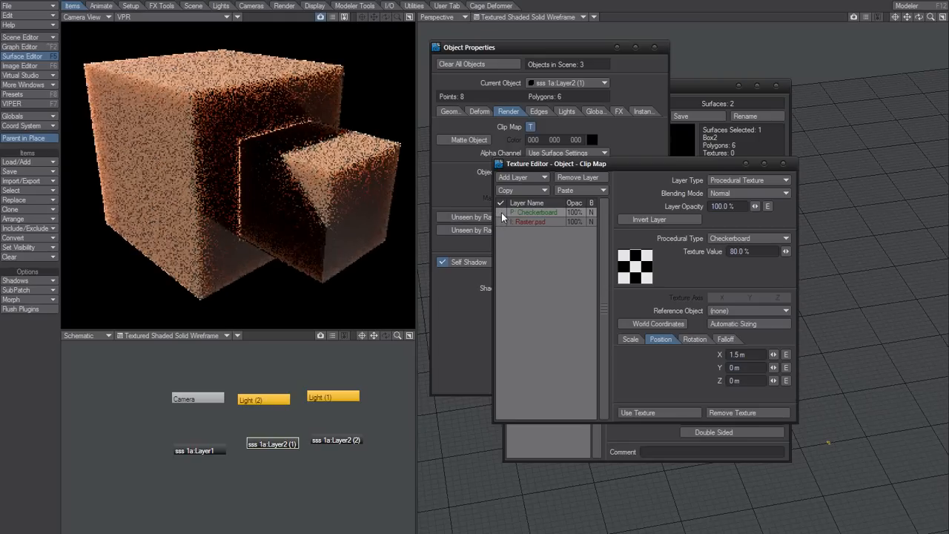
{"action": "left_click", "coordinate": [501, 203]}
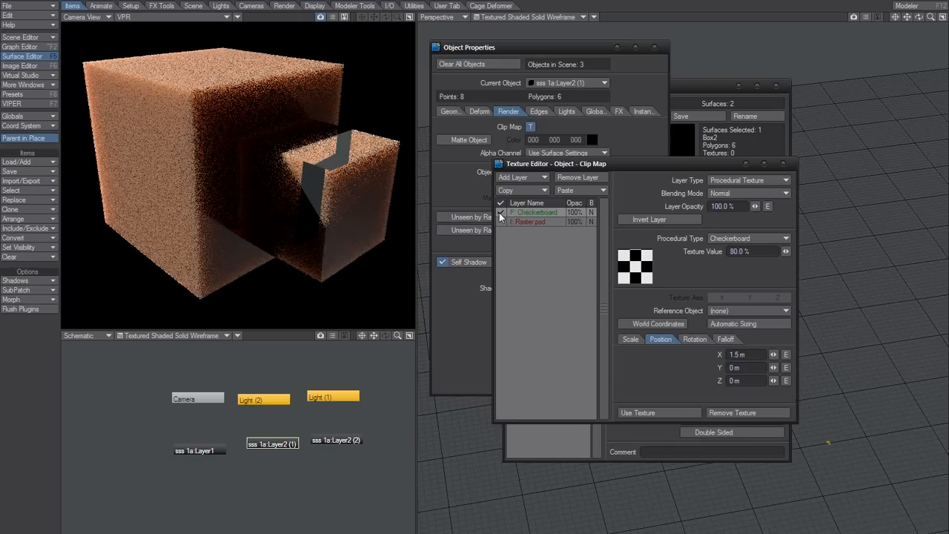
{"action": "left_click", "coordinate": [501, 212]}
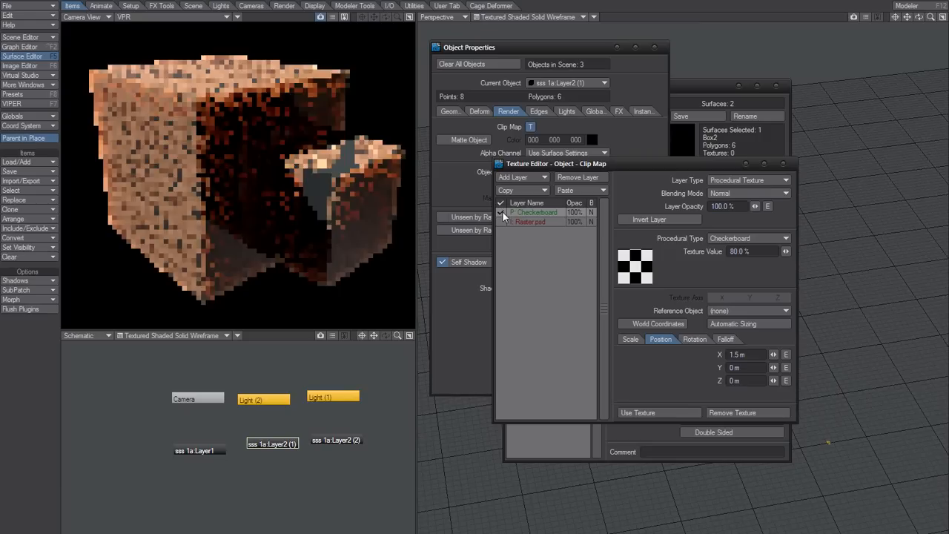
{"action": "left_click", "coordinate": [502, 212]}
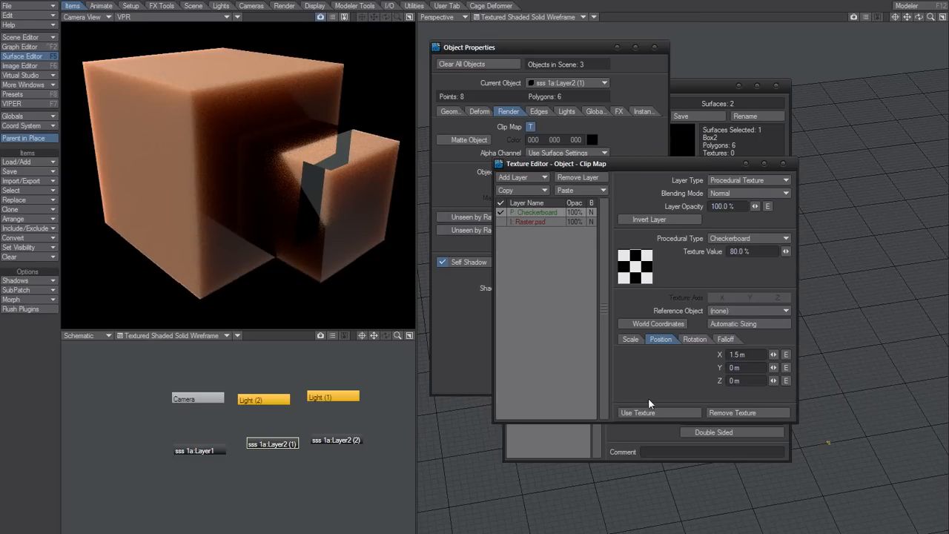
{"action": "left_click", "coordinate": [788, 163]}
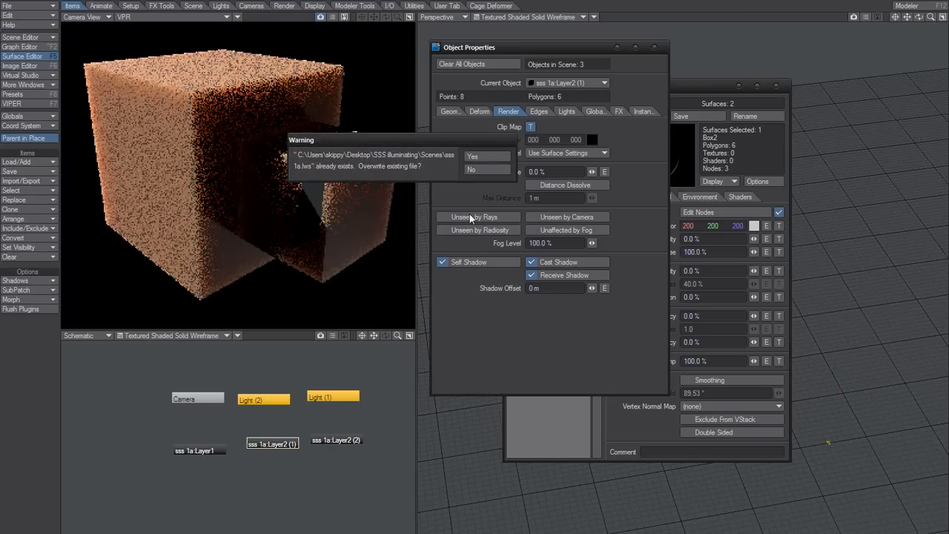
Confirm overwriting sss 1a.lws, then Save All Objects and confirm.
{"action": "left_click", "coordinate": [472, 156]}
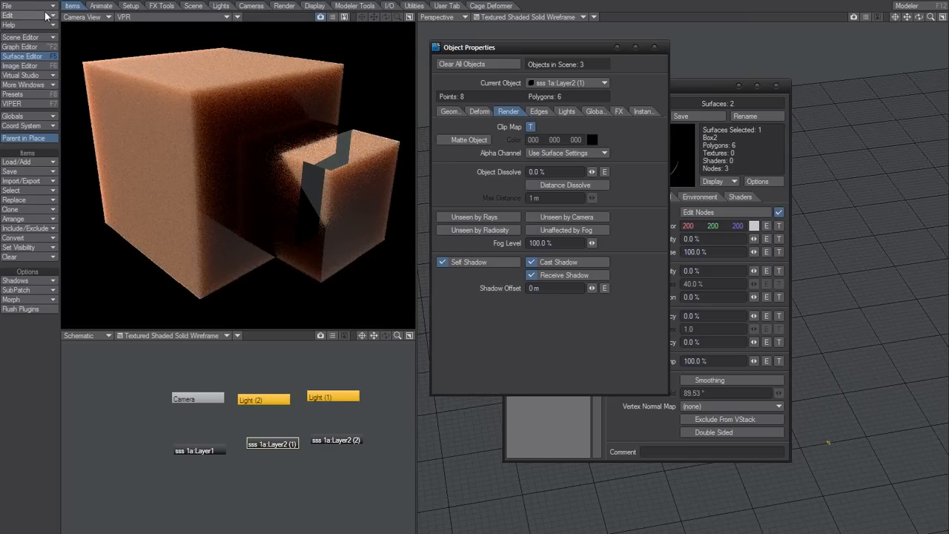
{"action": "left_click", "coordinate": [8, 6]}
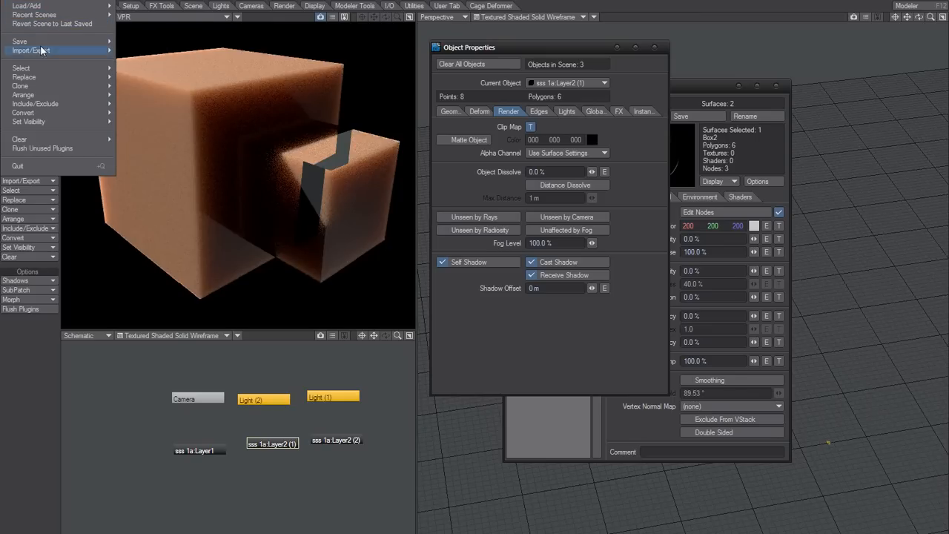
{"action": "mouse_move", "coordinate": [20, 41]}
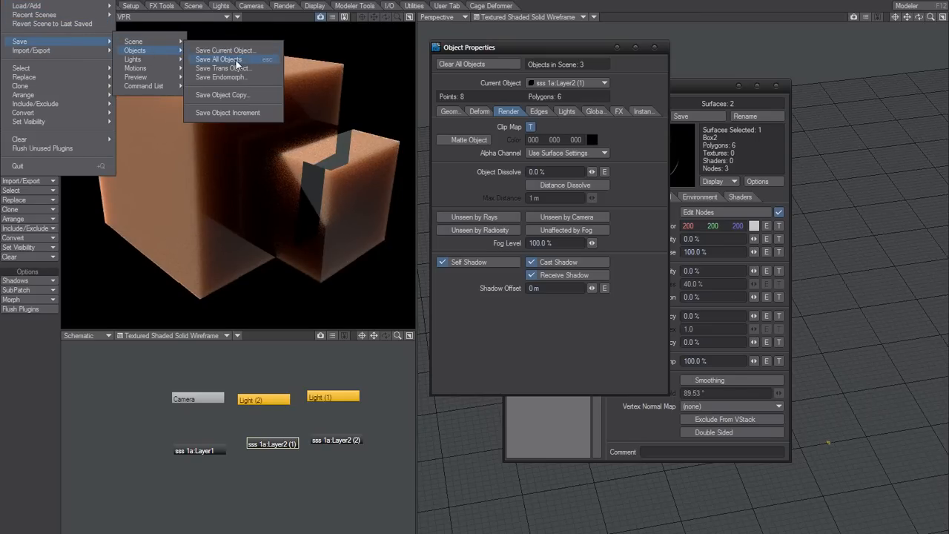
{"action": "left_click", "coordinate": [218, 59]}
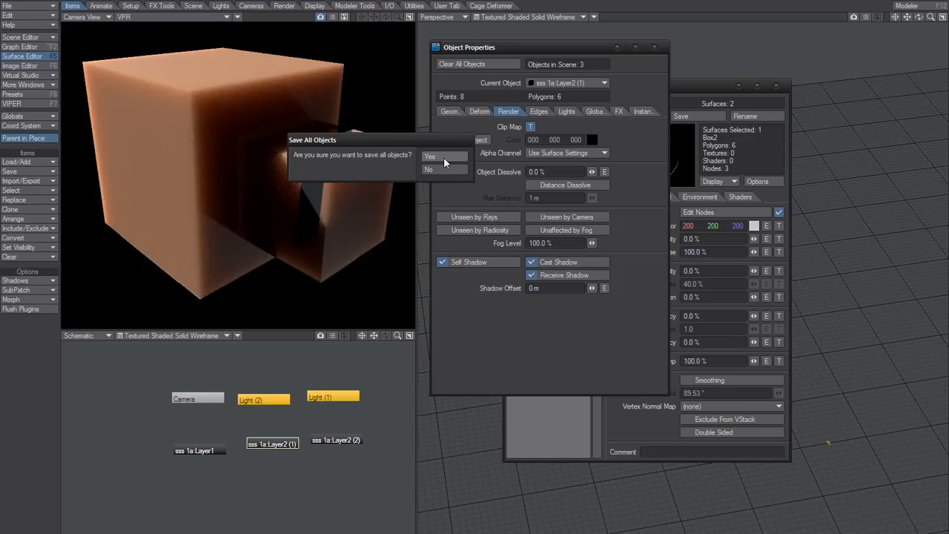
{"action": "left_click", "coordinate": [429, 157]}
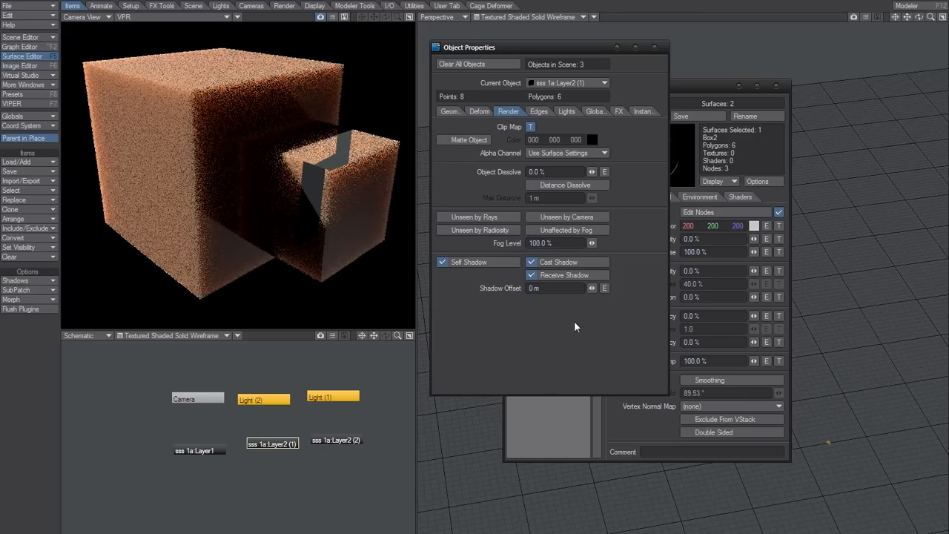